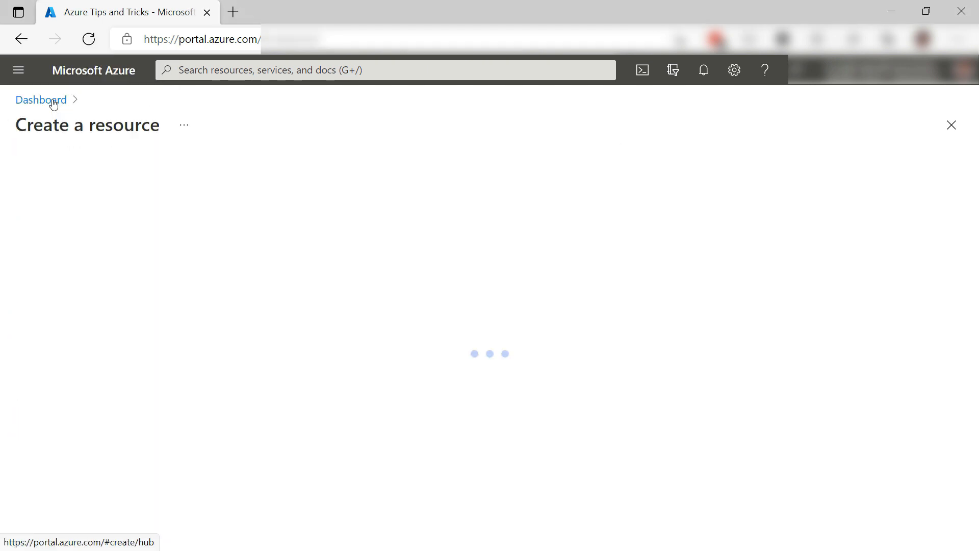
# Step: Search 'Servers - Azure Arc' in Create a resource and start the Add a single server option
pyautogui.write('arc')
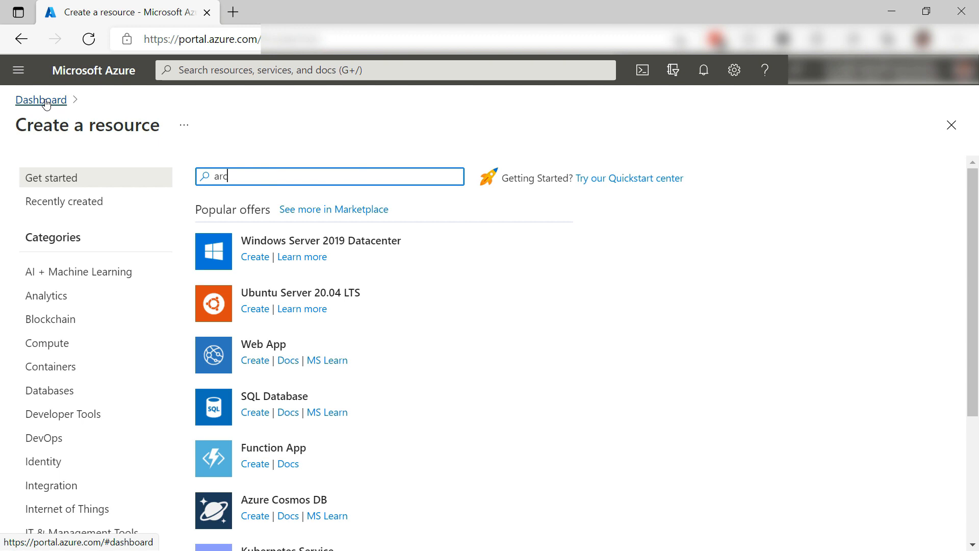
pyautogui.write('Servers - Azure Arc')
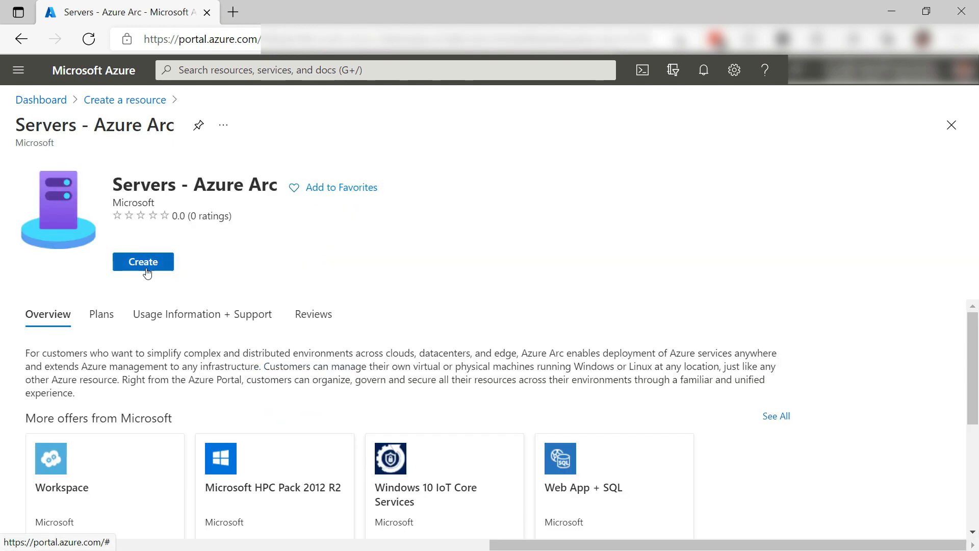
pyautogui.click(143, 261)
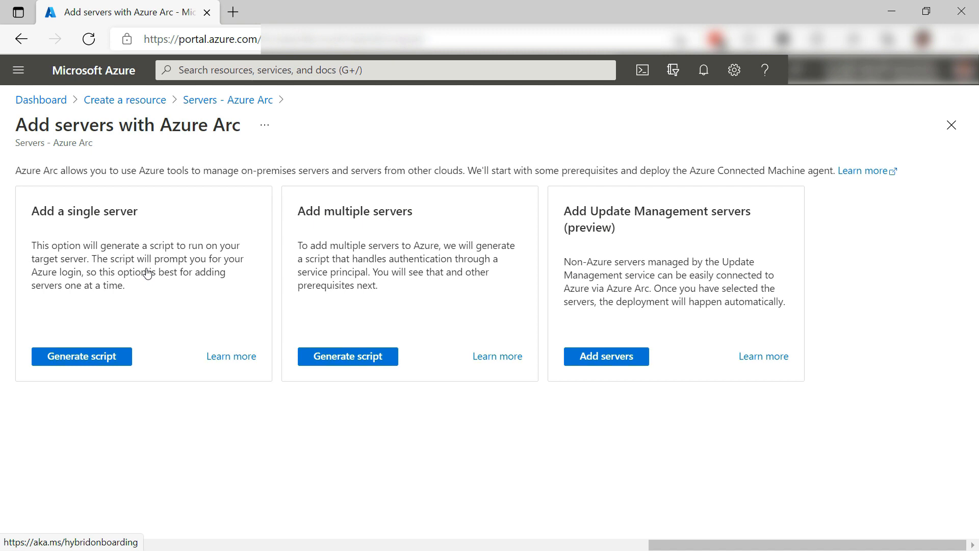
pyautogui.click(81, 357)
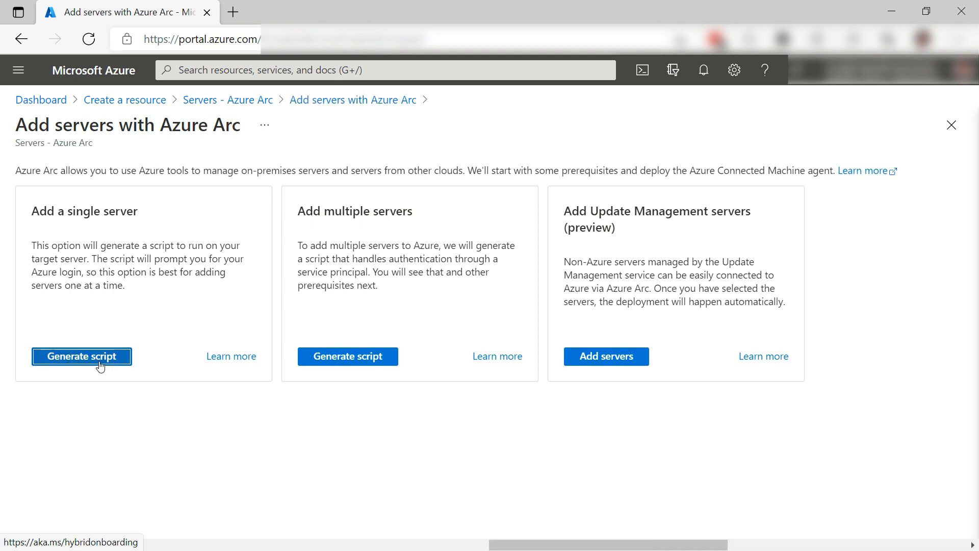
# Step: Generate the script with resource group azuretipsandtricks, region East US, Windows, and continue to Tags
pyautogui.click(81, 355)
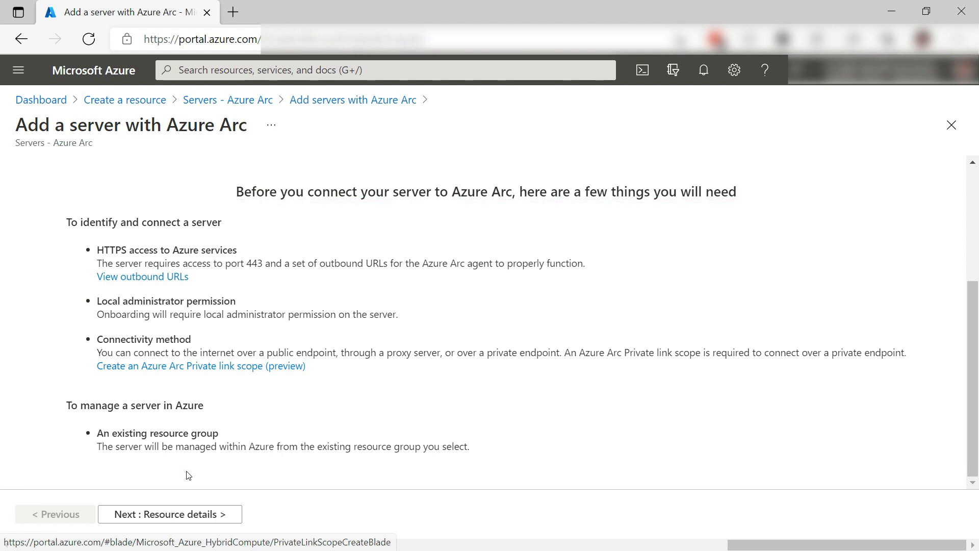
pyautogui.click(169, 514)
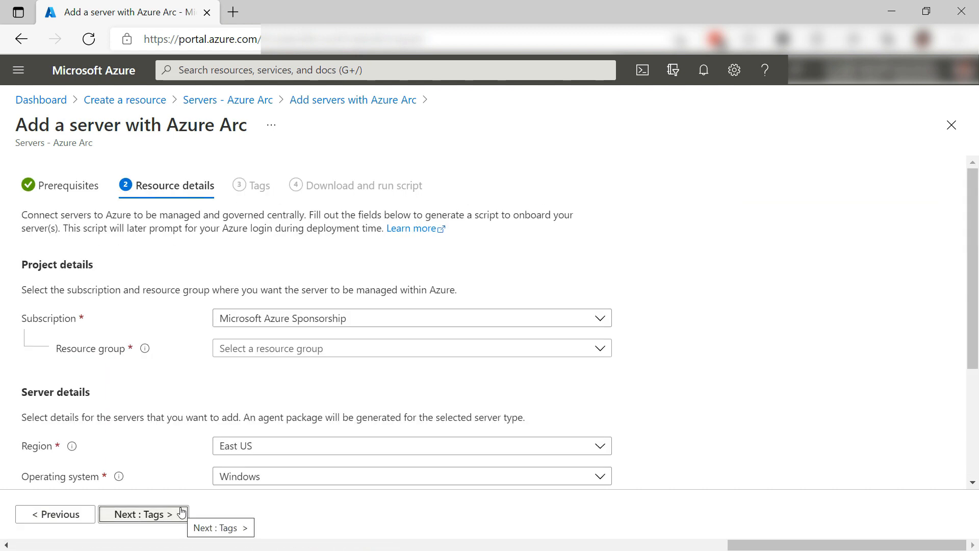
pyautogui.click(390, 348)
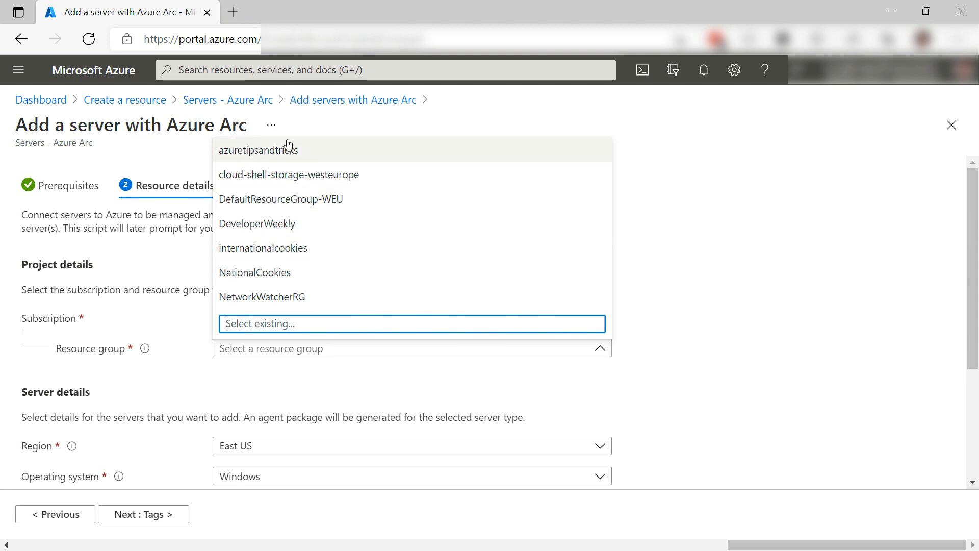
pyautogui.click(260, 149)
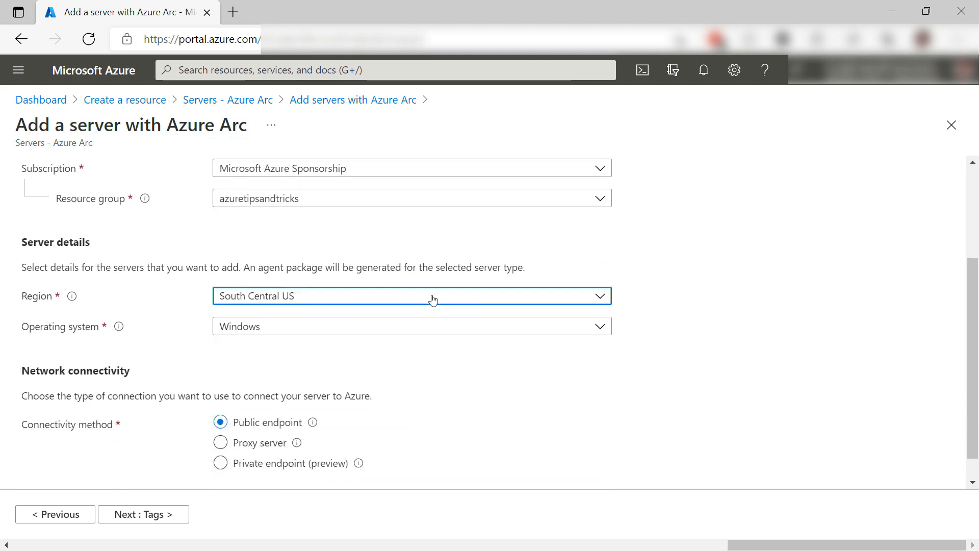
pyautogui.click(433, 296)
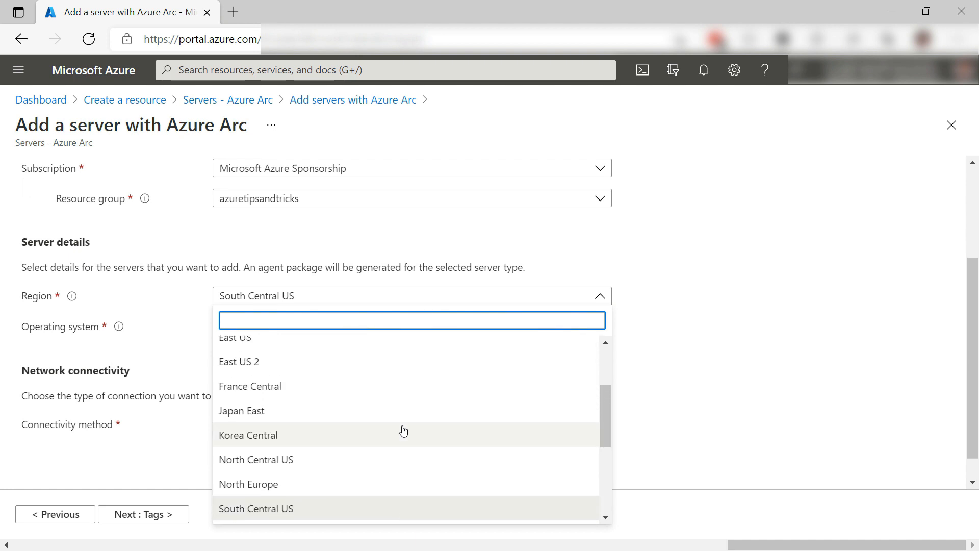
pyautogui.click(235, 336)
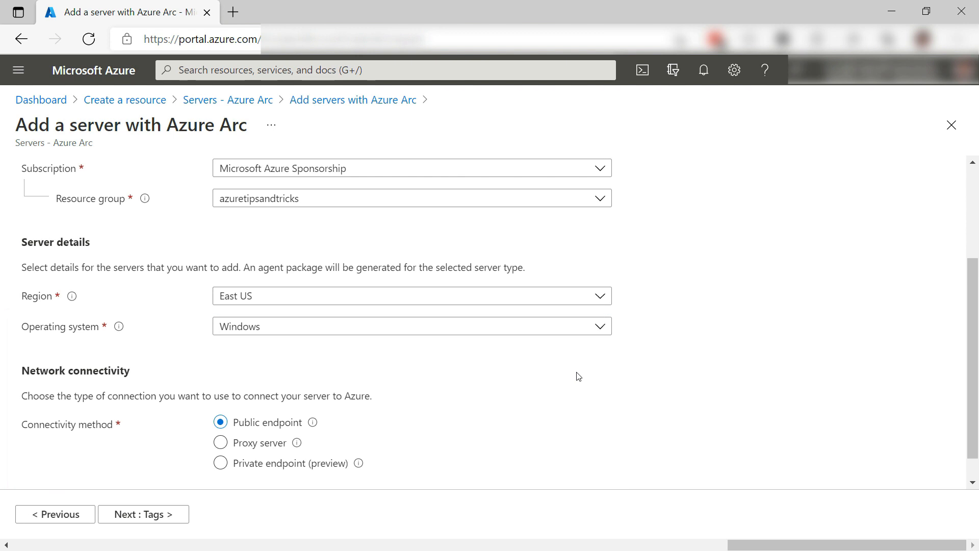
pyautogui.click(143, 514)
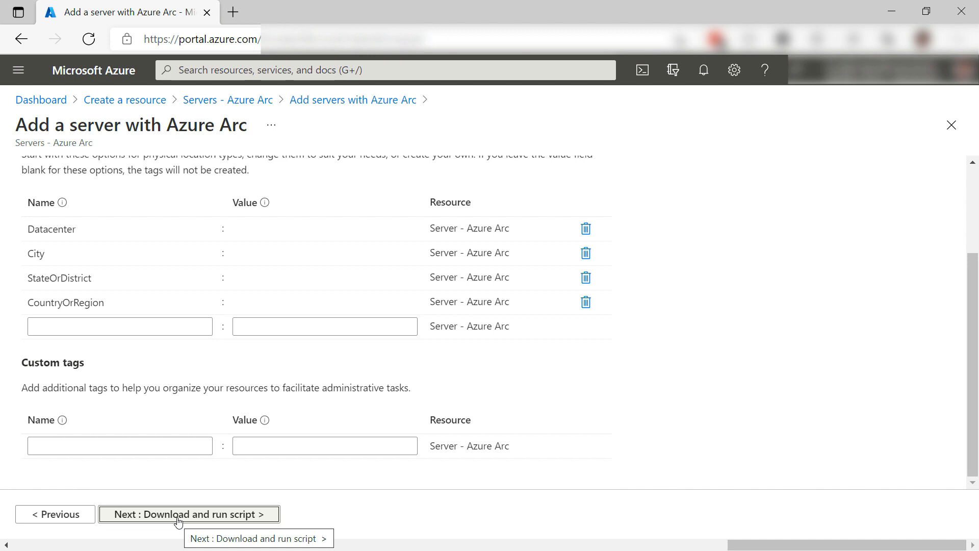
# Step: Proceed to Download and run script and copy the generated onboarding PowerShell script
pyautogui.click(189, 514)
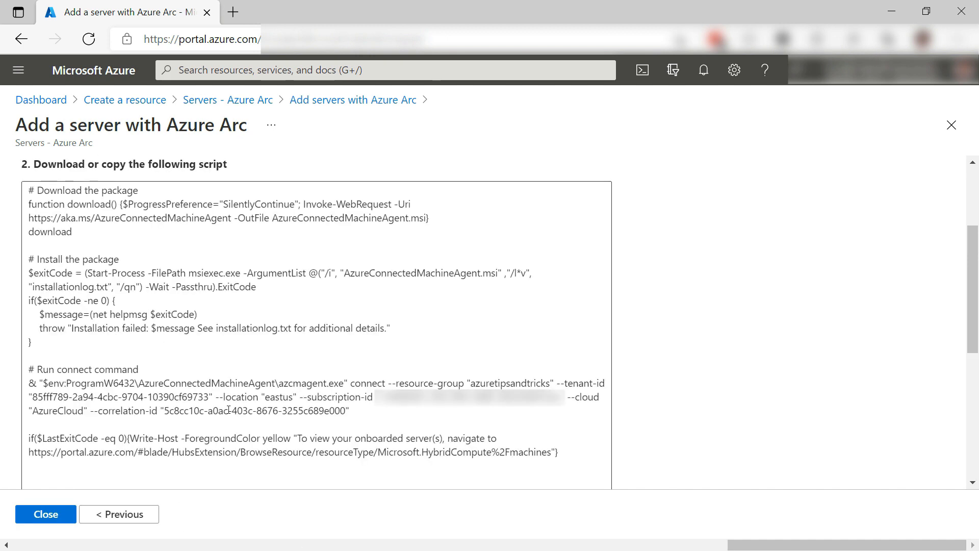
pyautogui.click(229, 410)
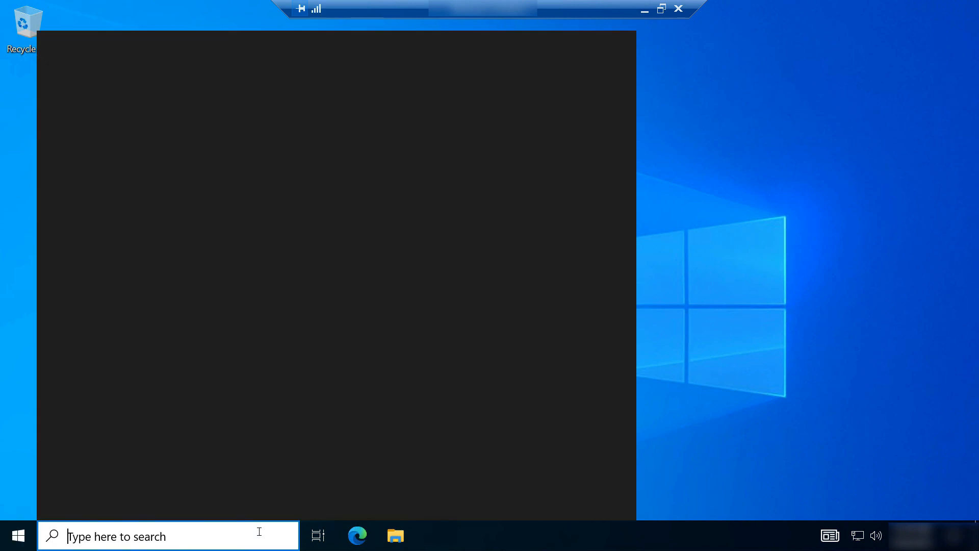
# Step: Run Windows PowerShell as administrator on the server and paste the onboarding script
pyautogui.write('powershell')
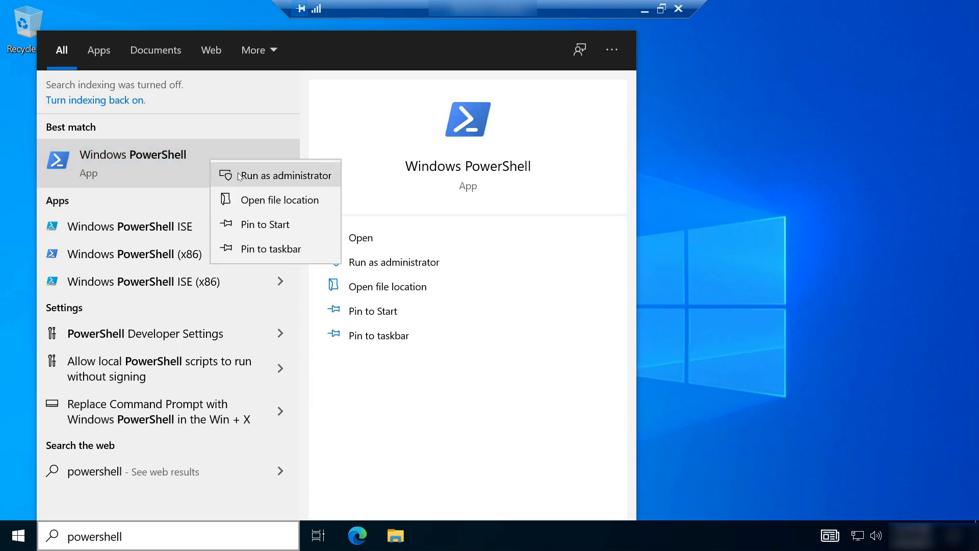
pyautogui.click(285, 176)
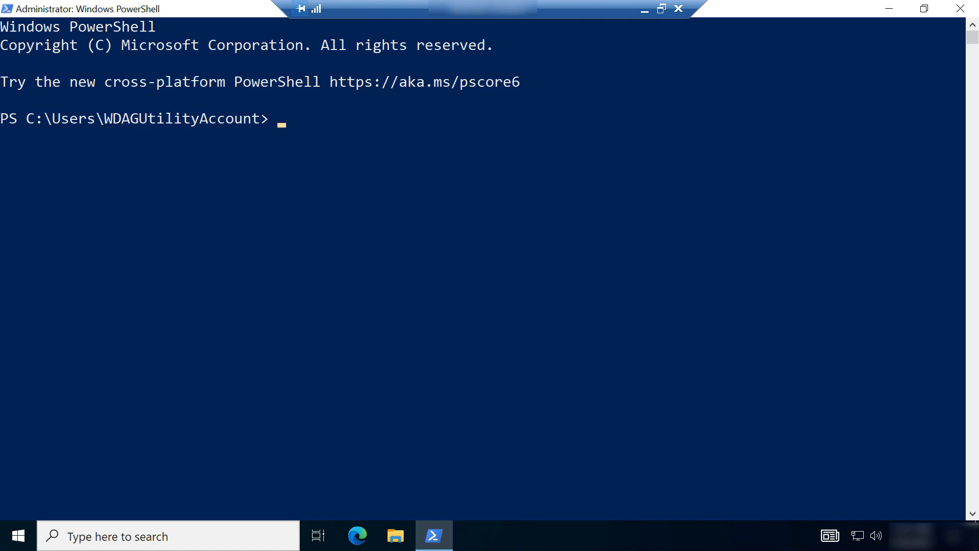
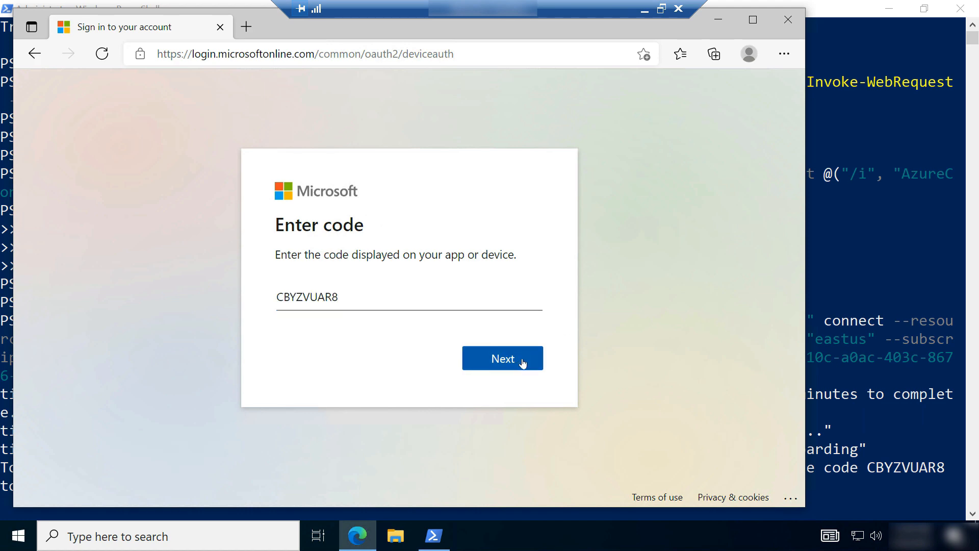
pyautogui.click(503, 358)
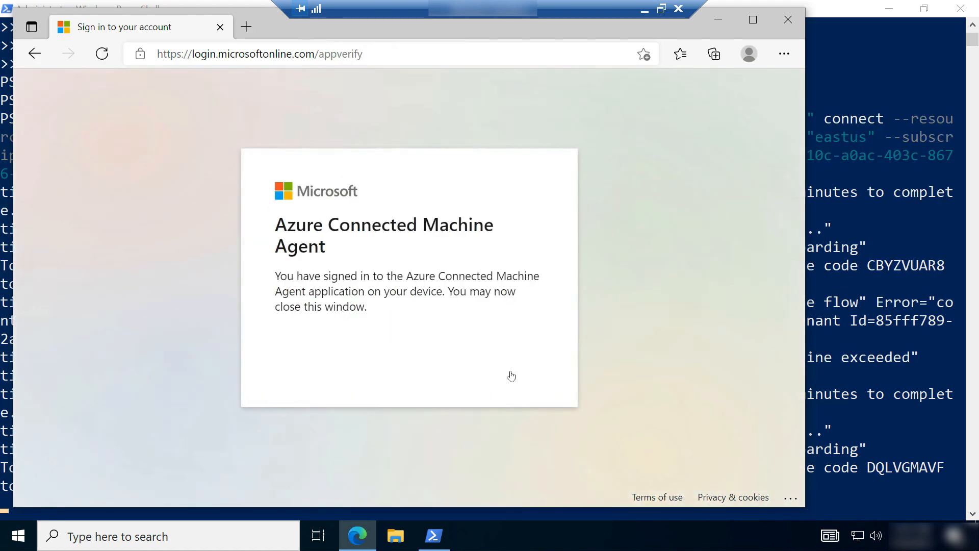
pyautogui.click(432, 535)
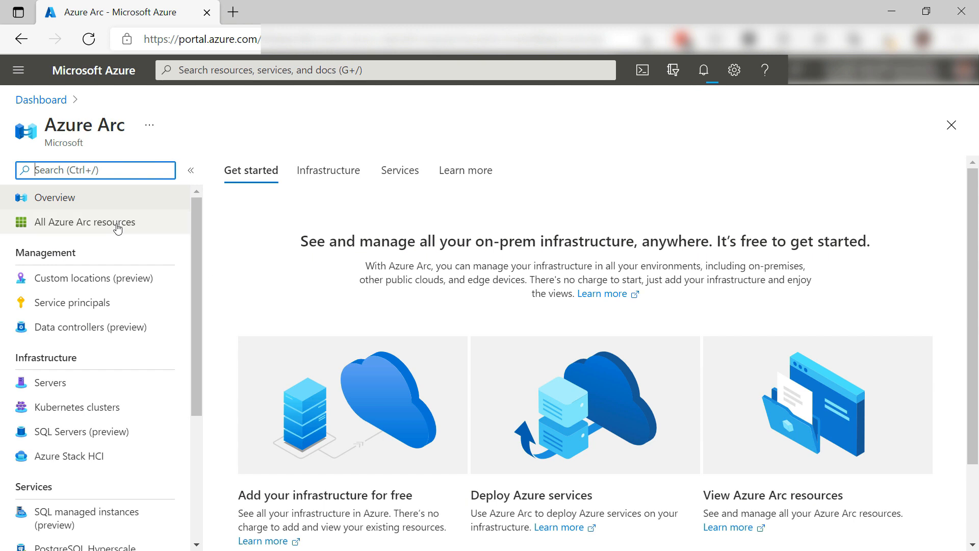
# Step: List all Azure Arc resources and open the newly connected server's overview
pyautogui.click(85, 222)
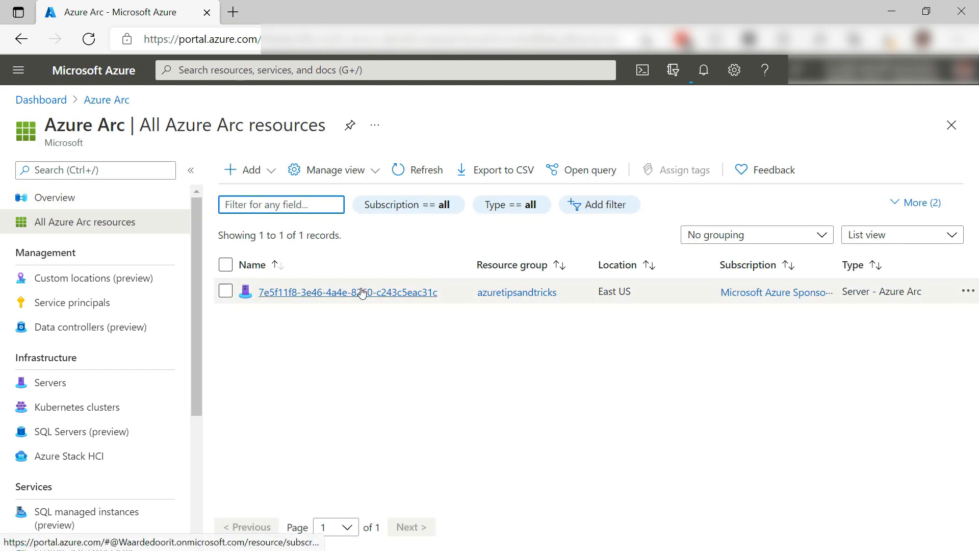
pyautogui.click(348, 292)
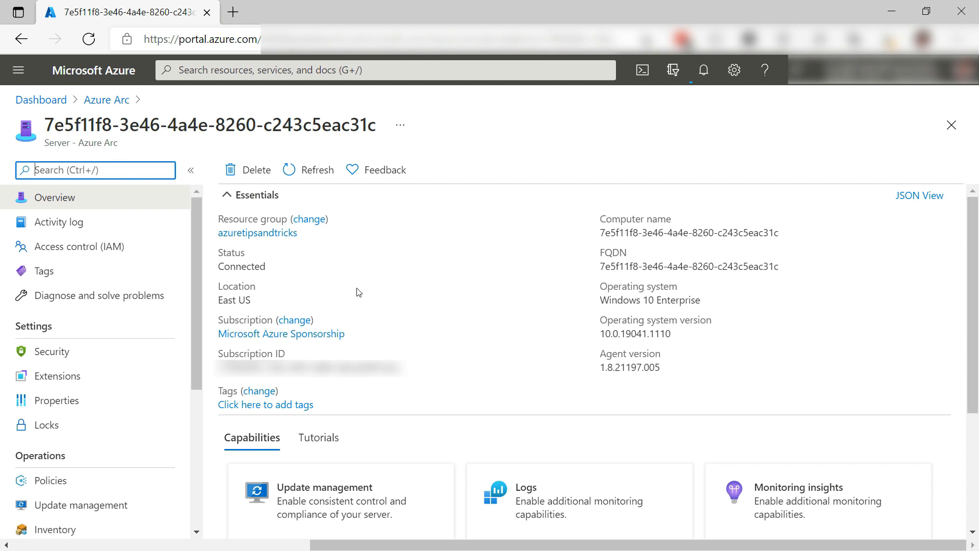
# Step: Review the Arc server's Security recommendations and installed Extensions
pyautogui.scroll(-3)
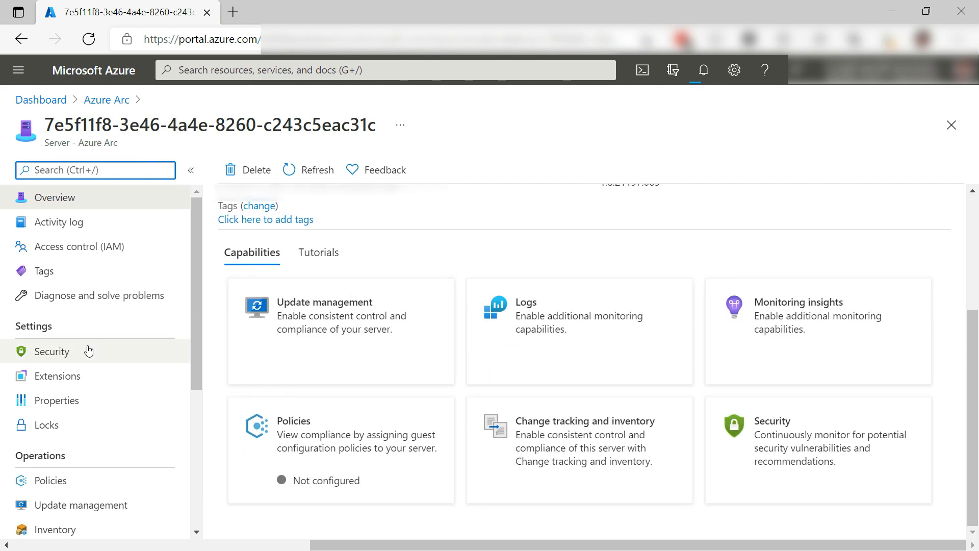
pyautogui.click(51, 350)
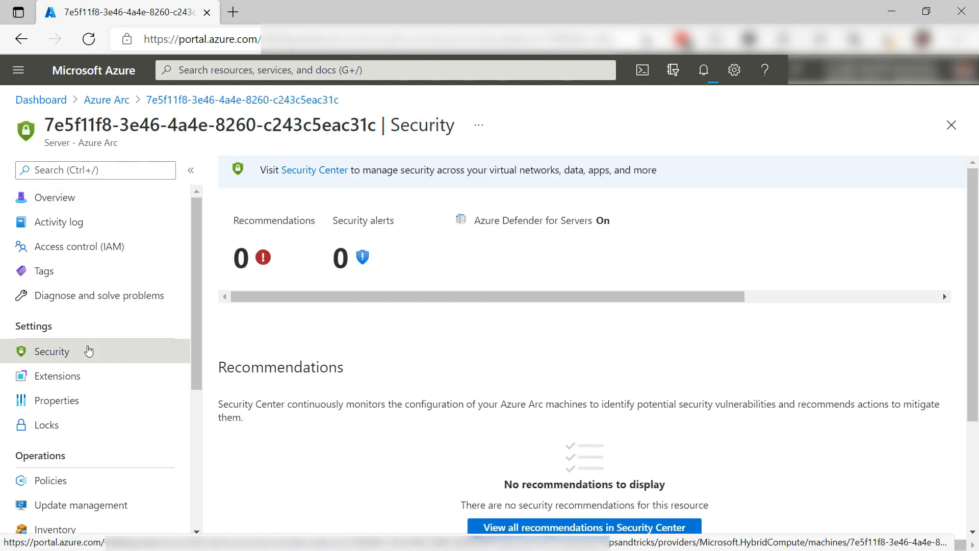
pyautogui.click(57, 376)
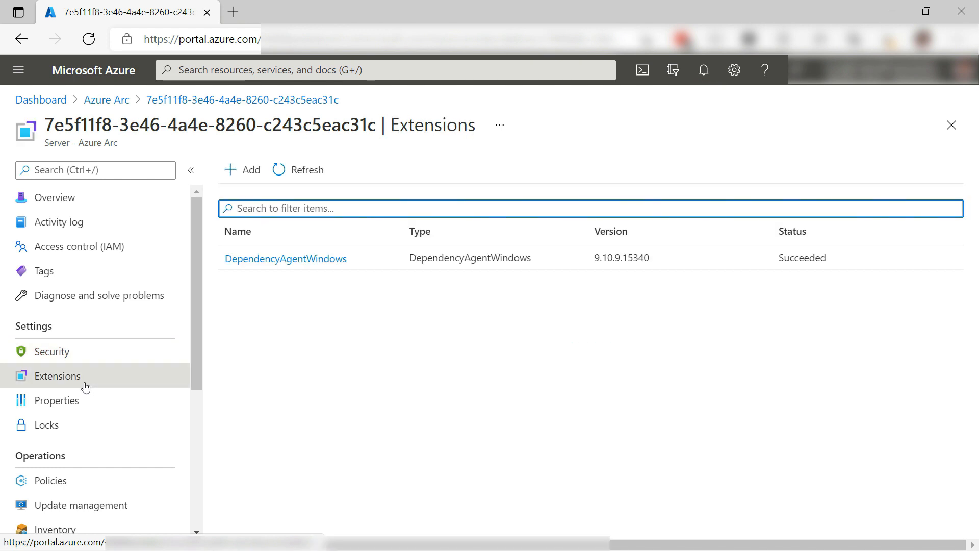
# Step: Check the server's Policies compliance and open its Update management page
pyautogui.scroll(-3)
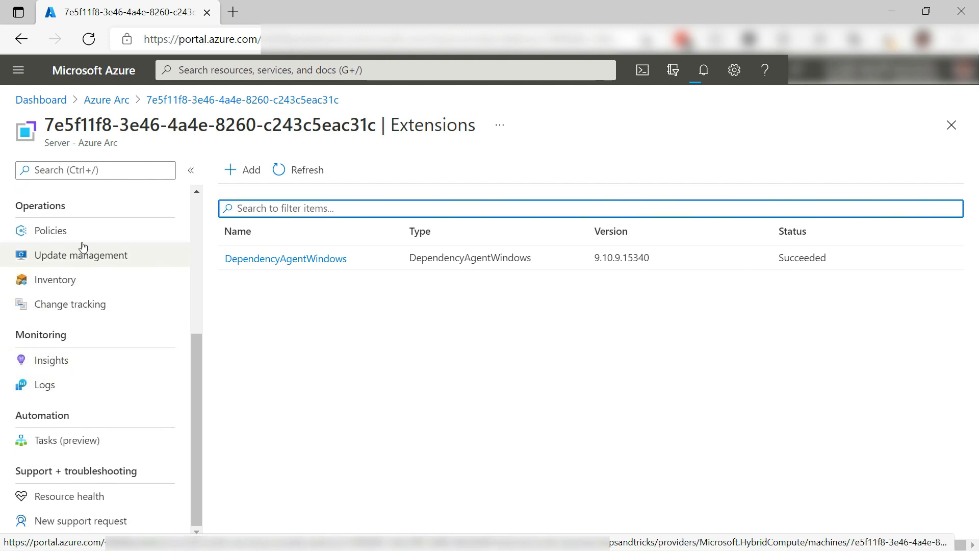
pyautogui.click(51, 230)
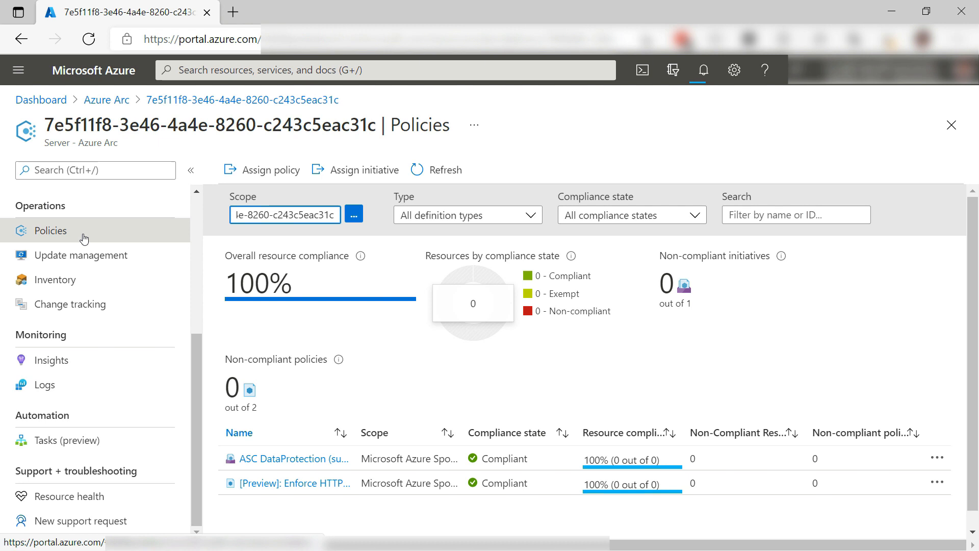
pyautogui.click(79, 255)
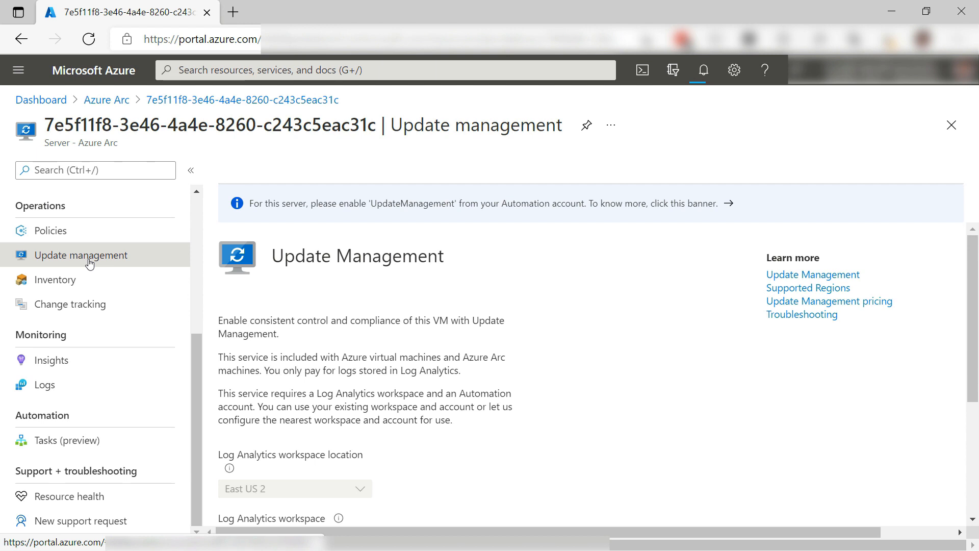
# Step: Show the server's Insights Performance charts for disk, CPU utilisation and available memory
pyautogui.click(51, 360)
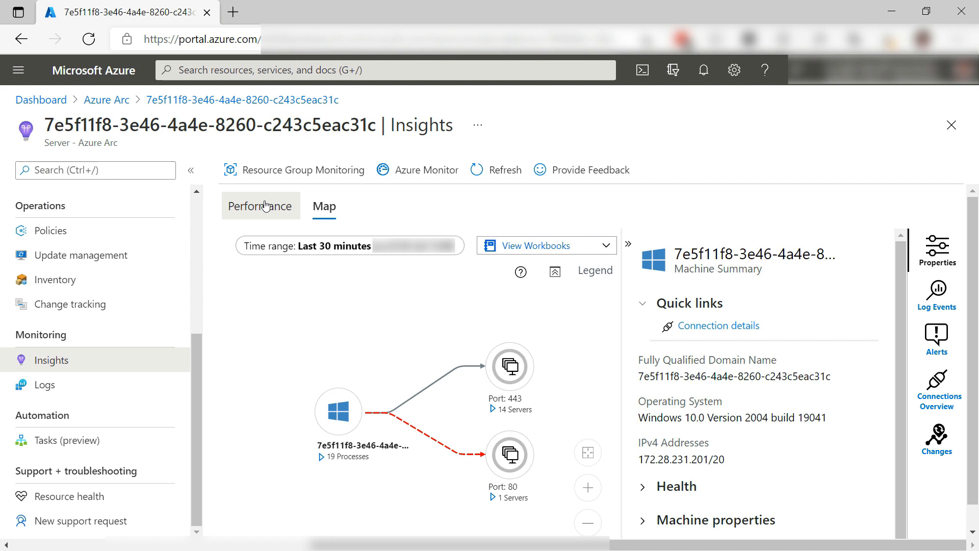
pyautogui.click(260, 206)
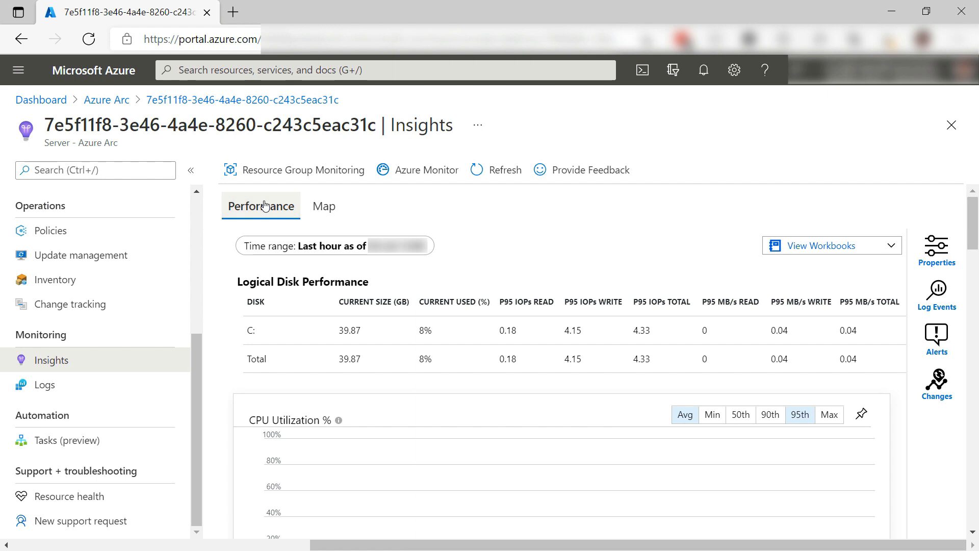
pyautogui.scroll(-3)
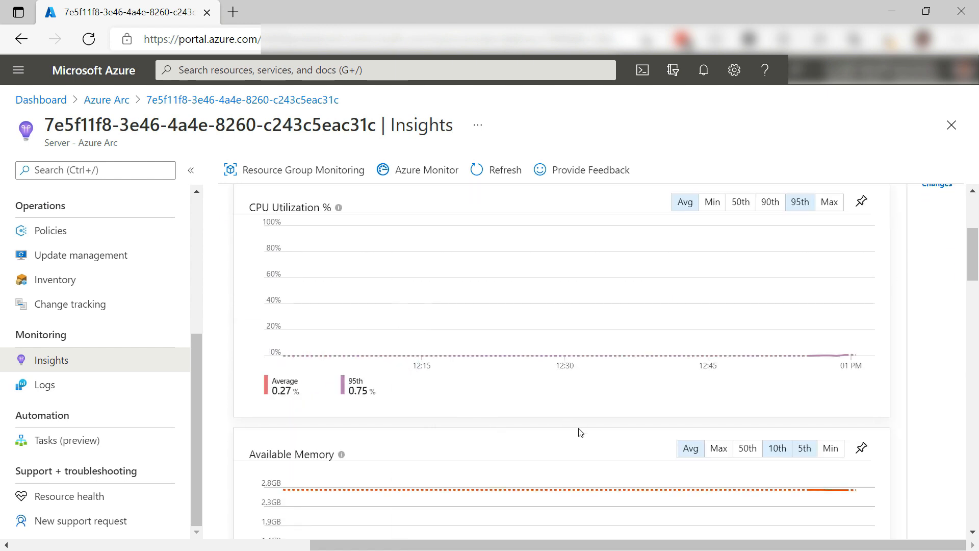